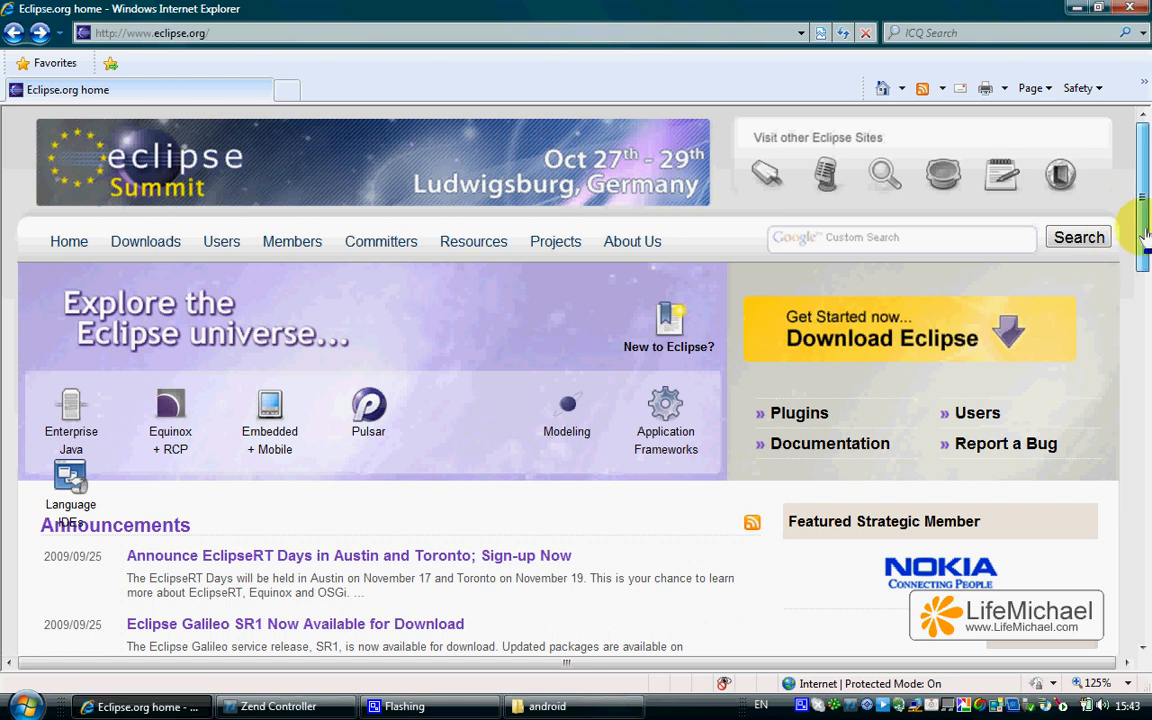
mouse_move(218, 192)
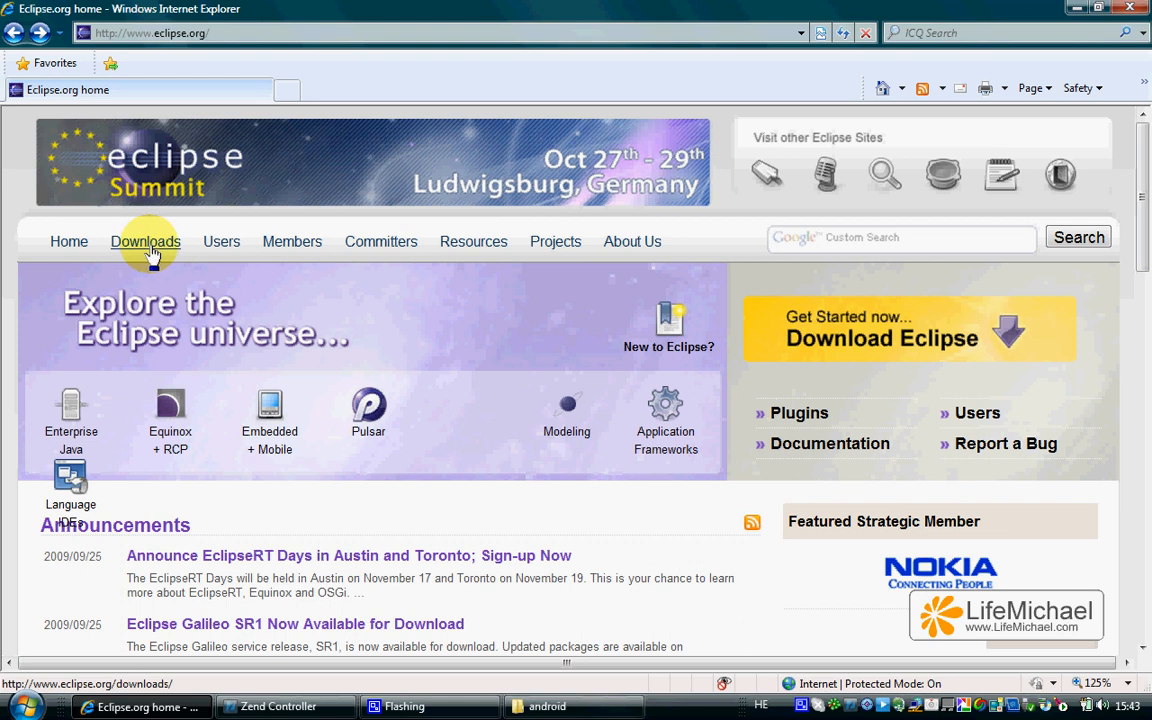
- Go to eclipse.org Downloads and scroll to Pulsar for Mobile Java Developers
click(145, 241)
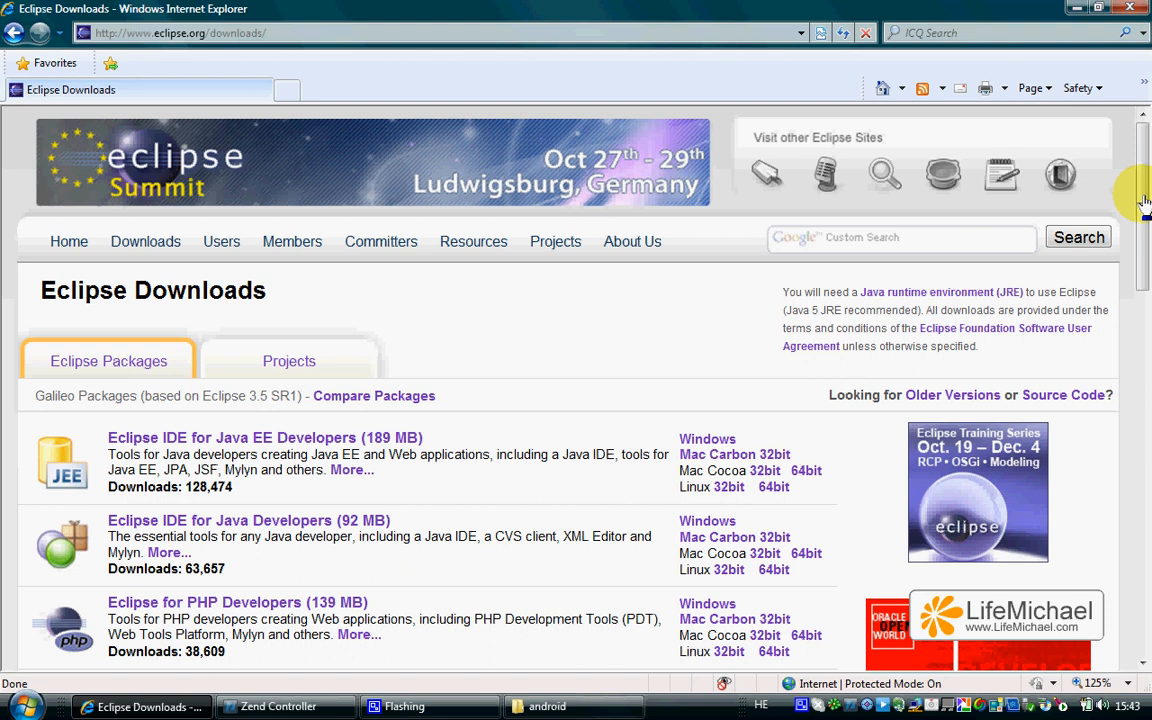
scroll(down, 3)
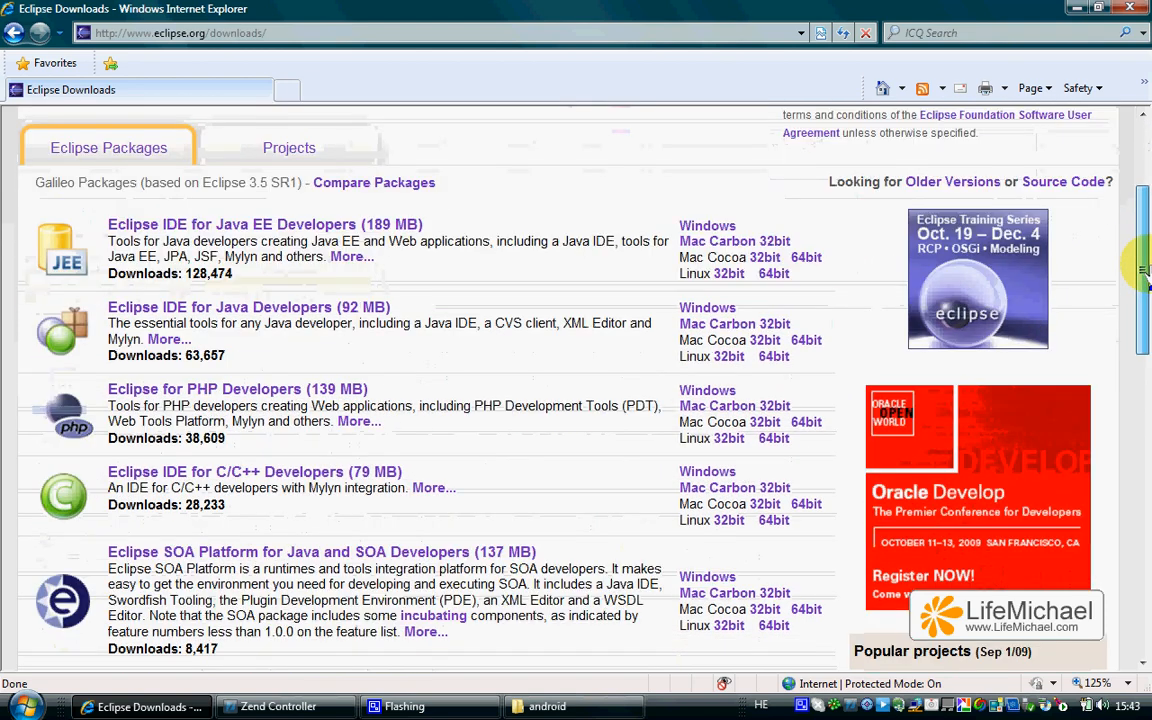
scroll(down, 3)
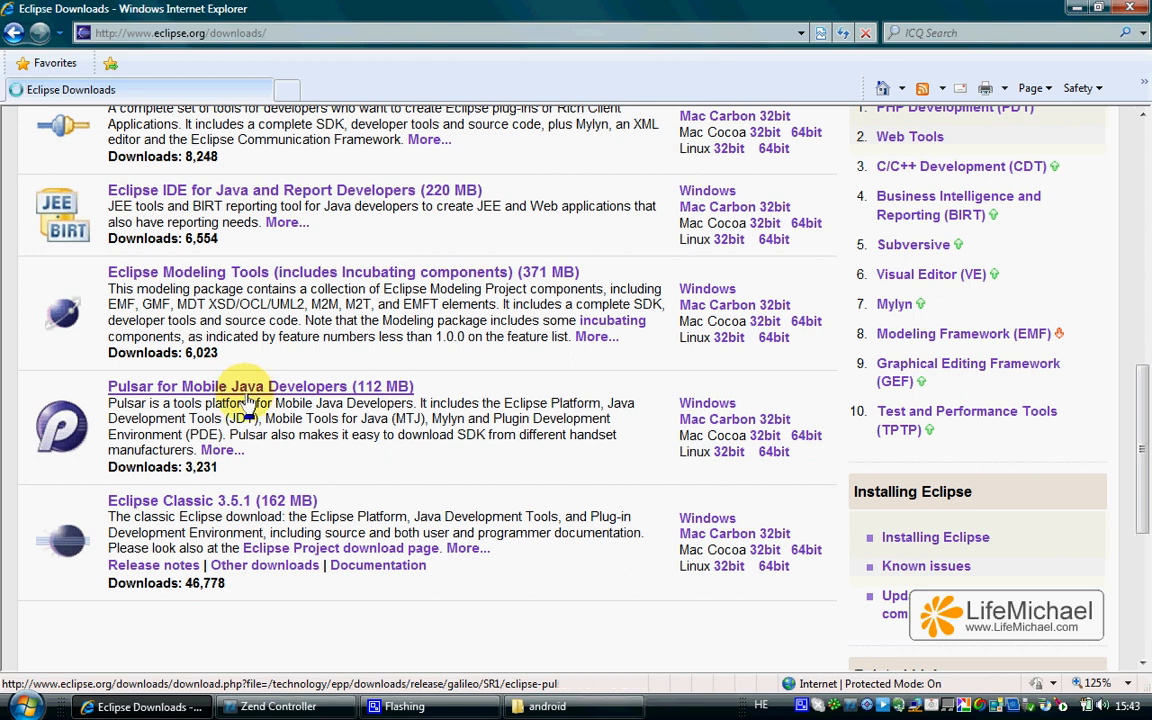
- Select the Pulsar for Mobile Java Developers package and scroll its mirror page
click(261, 386)
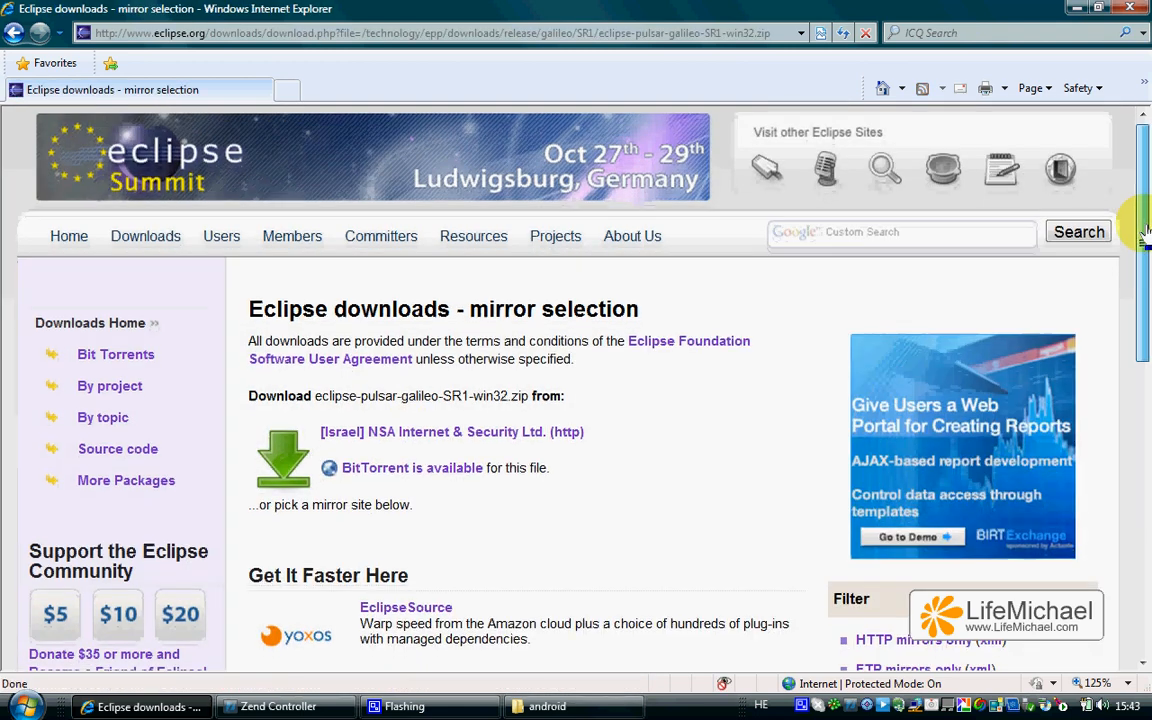
scroll(down, 3)
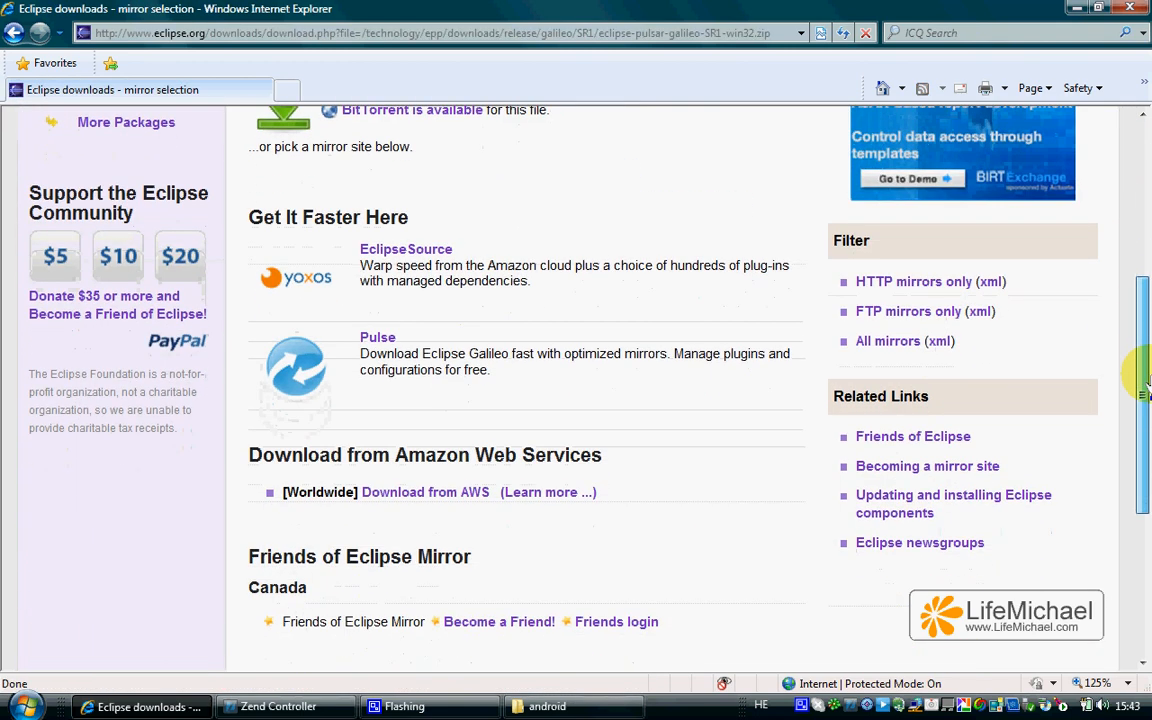
scroll(down, 3)
text(e:\android\eclipse-pulsar-galileo-SR1-win32)
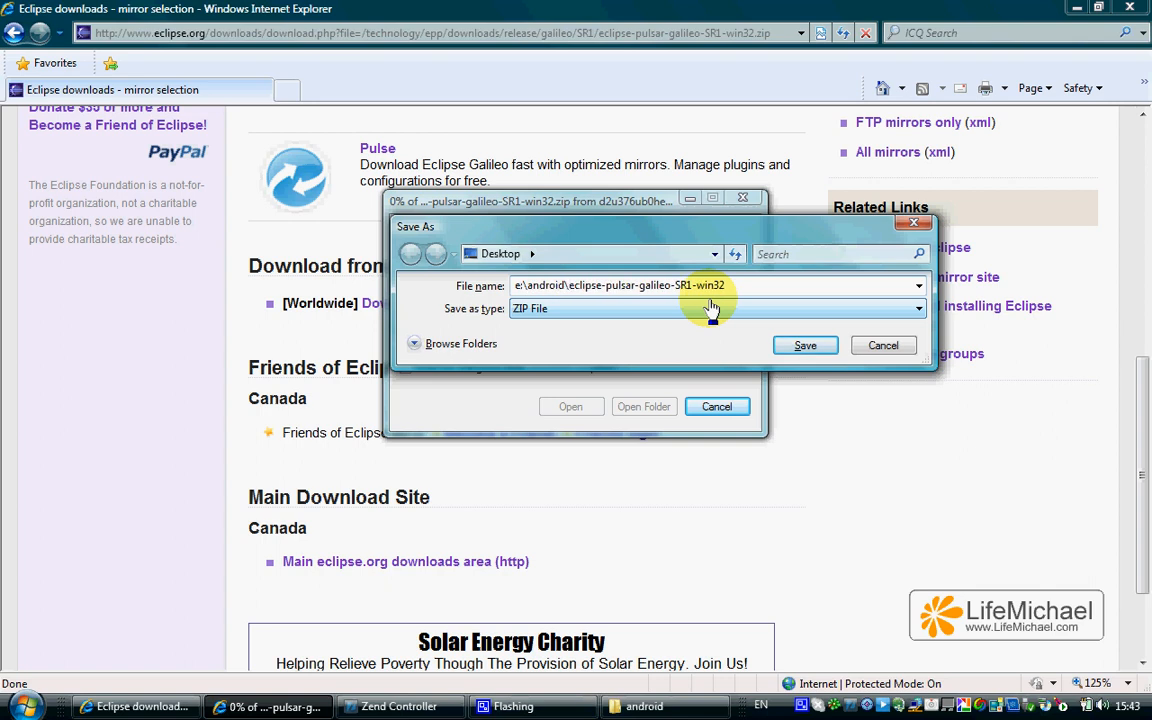
- Save the 112 MB Pulsar zip into E:\android and open its folder
click(804, 344)
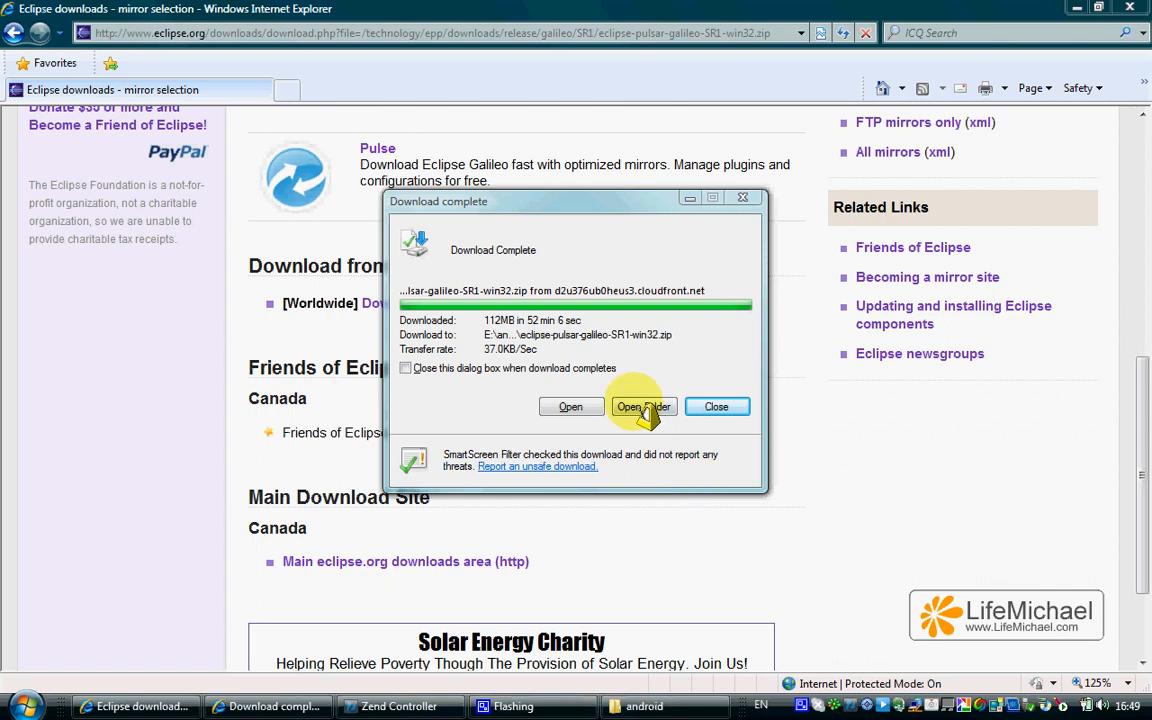
click(641, 406)
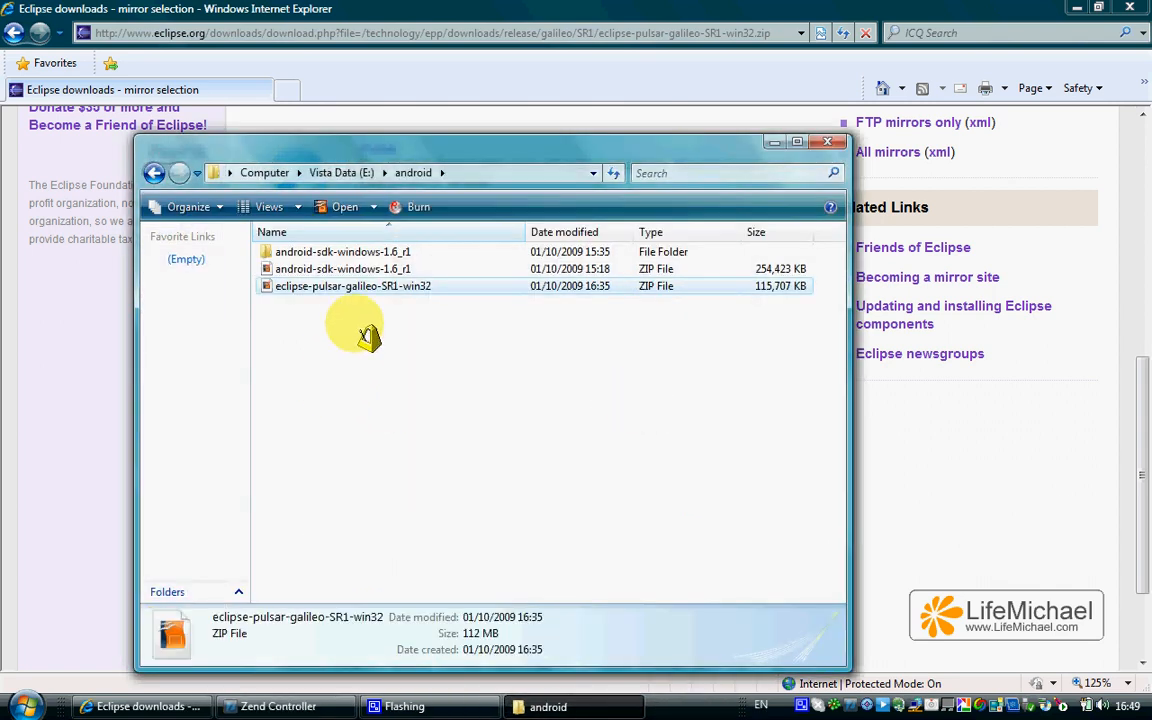
- Extract the Pulsar zip with 7-Zip into an eclipse folder, then delete the zips
right_click(353, 286)
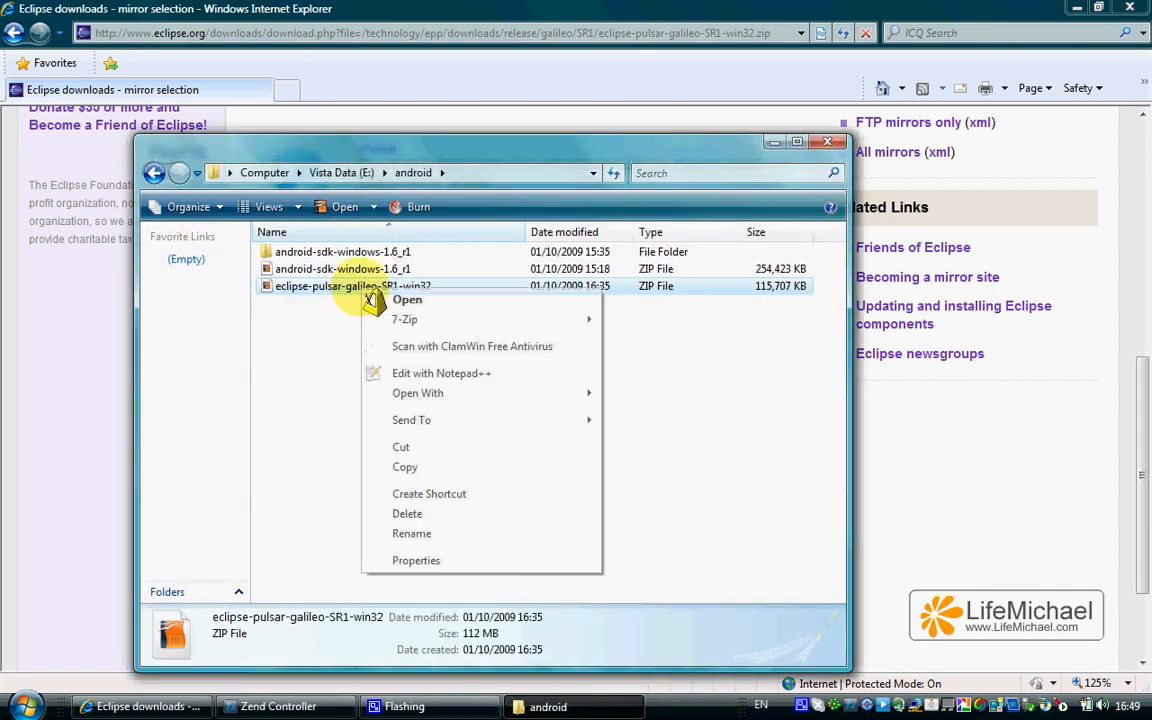
mouse_move(405, 319)
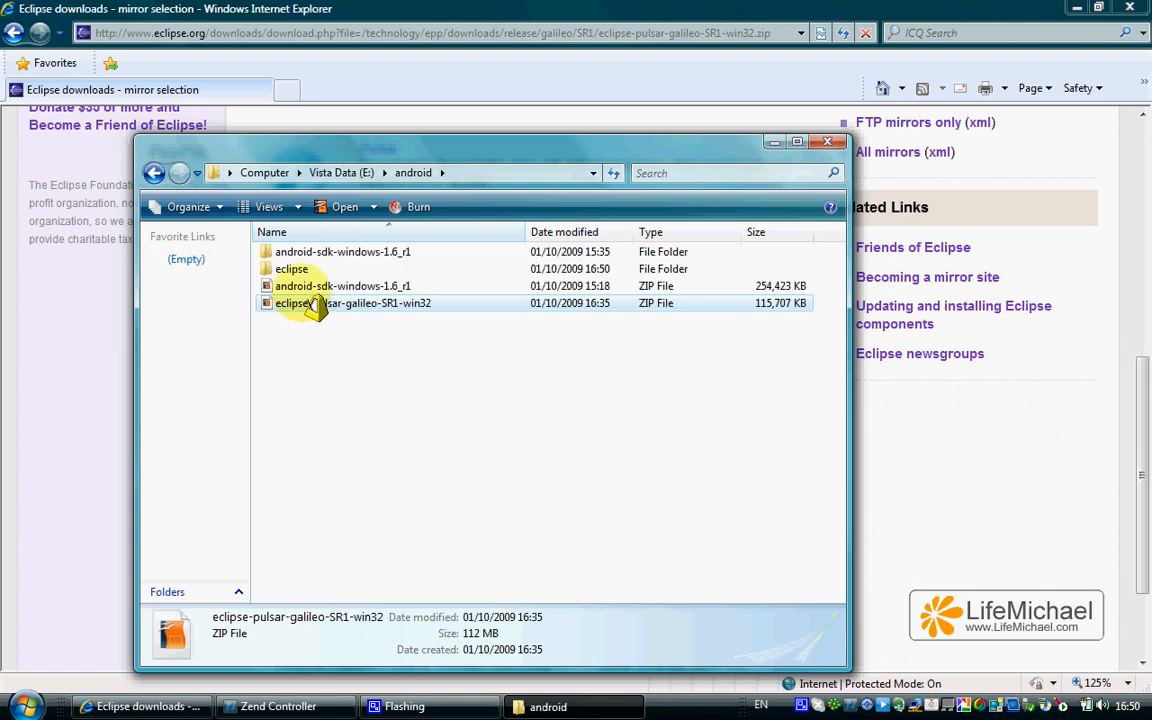
click(291, 268)
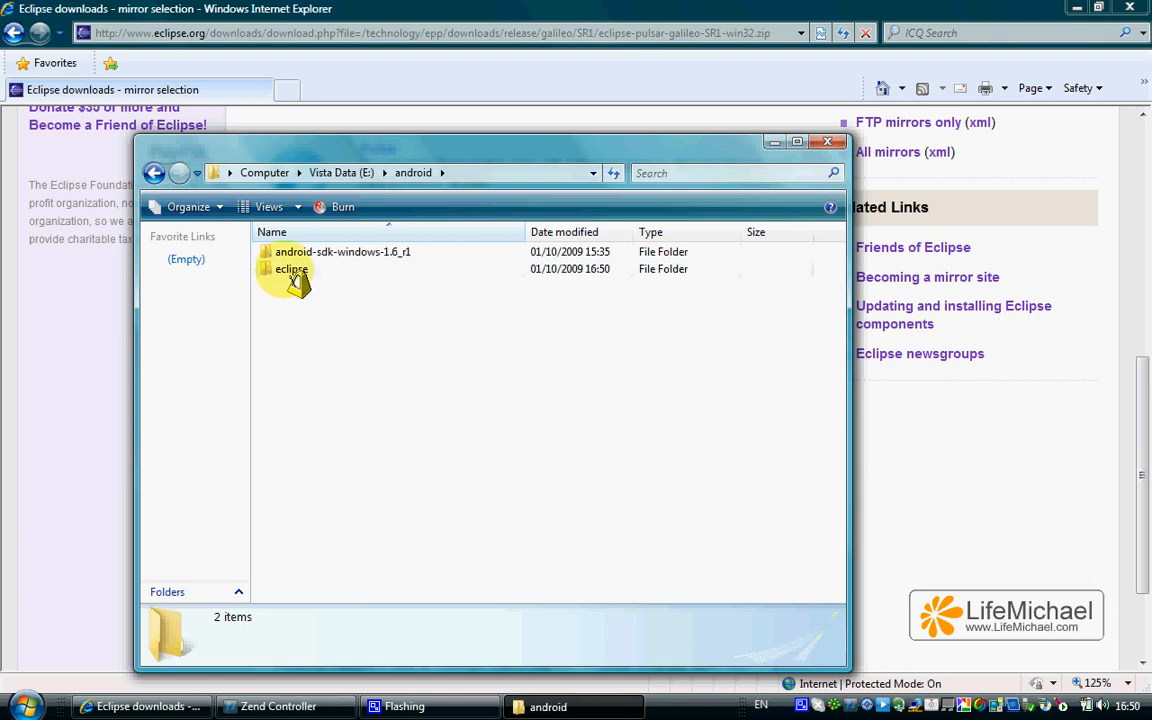
- Open the extracted eclipse folder and select eclipse.exe
double_click(291, 269)
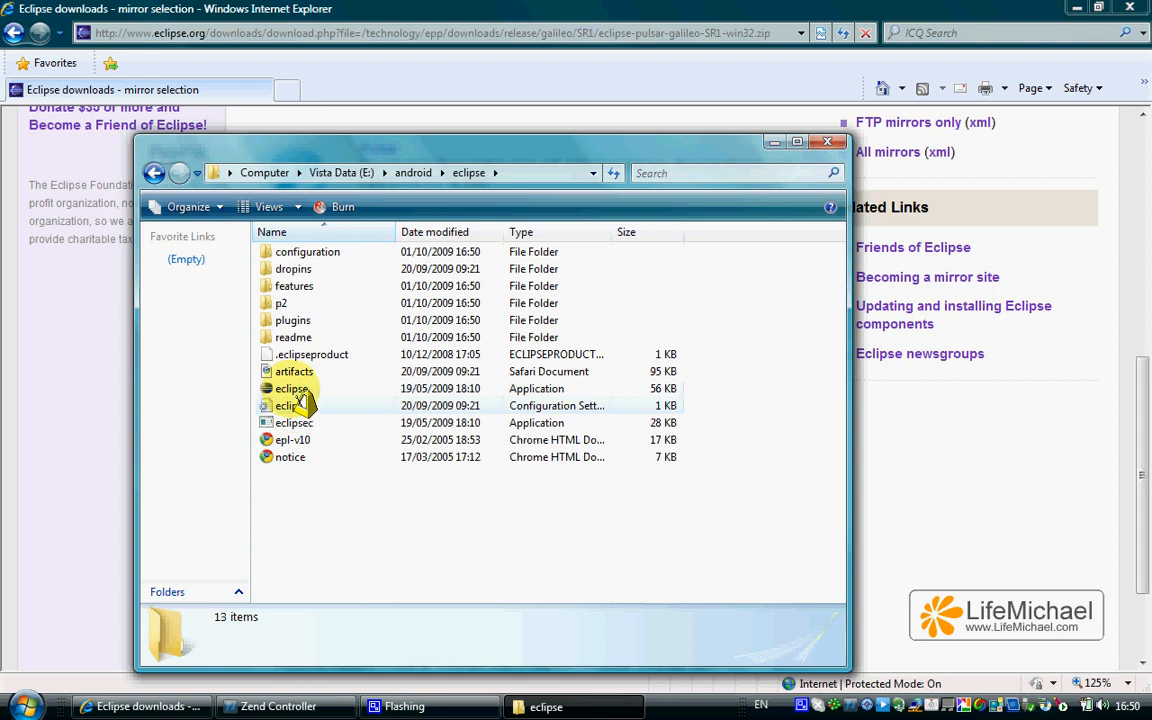
click(291, 388)
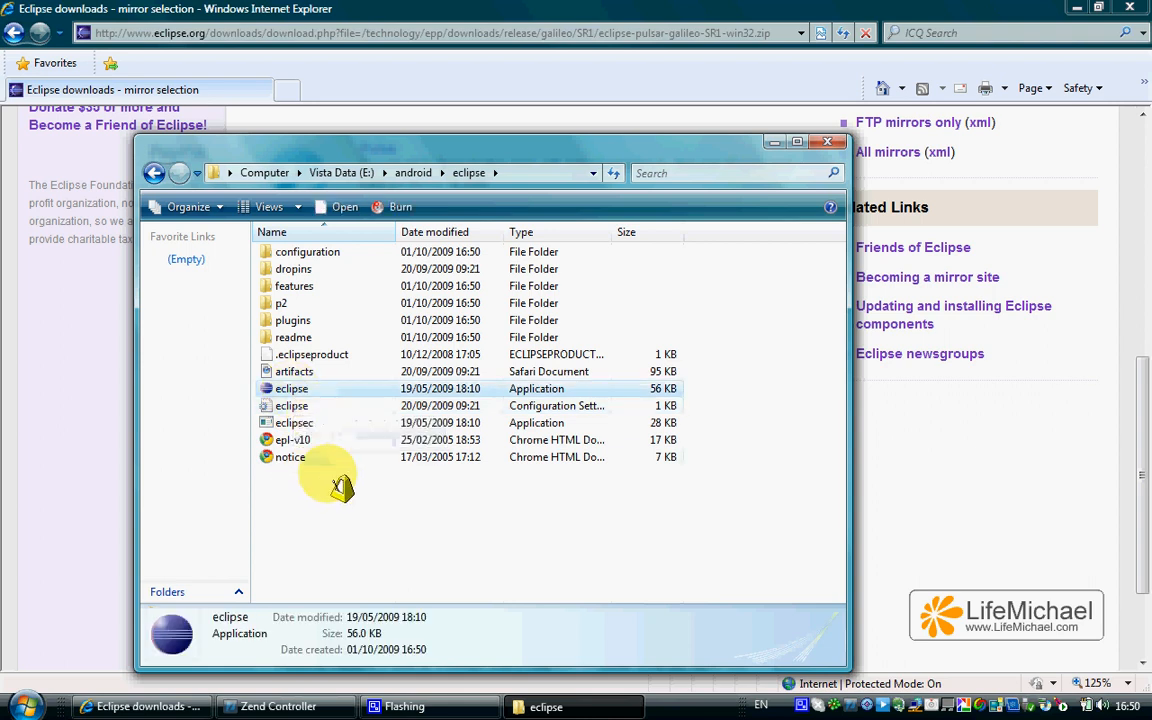